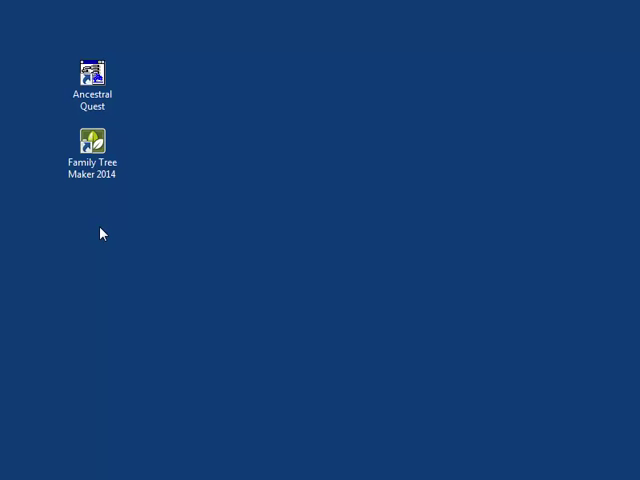
pyautogui.moveTo(122, 257)
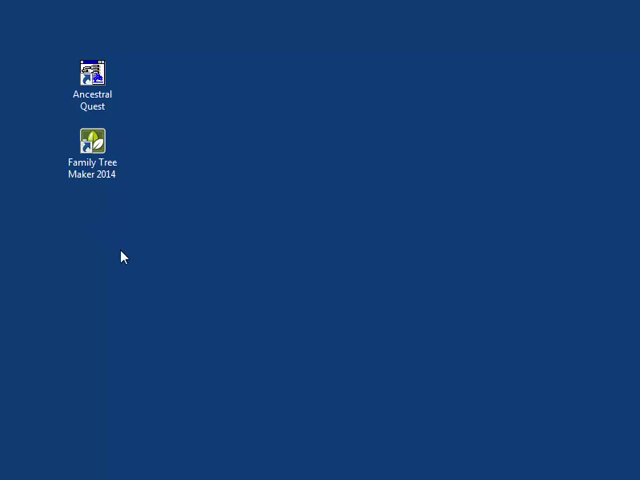
# - Start Family Tree Maker 2014 from its desktop icon to open the Training tree
pyautogui.doubleClick(91, 140)
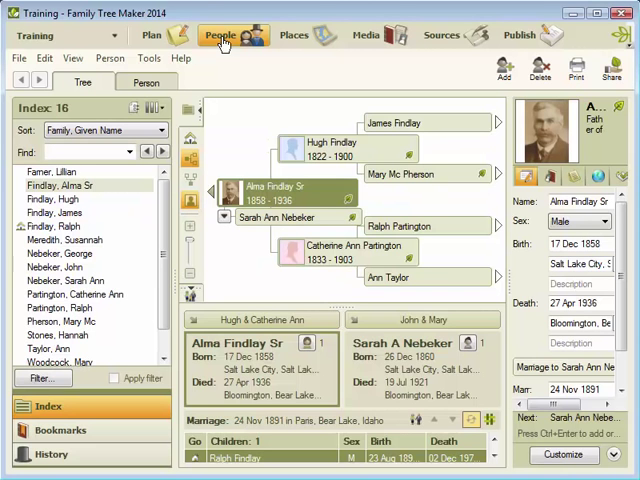
pyautogui.moveTo(237, 65)
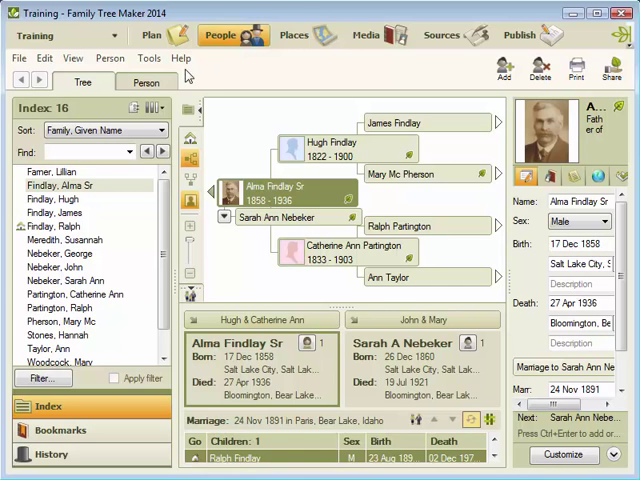
# - Bring up the Export window for the entire Training tree as GEDCOM 5.5
pyautogui.click(18, 58)
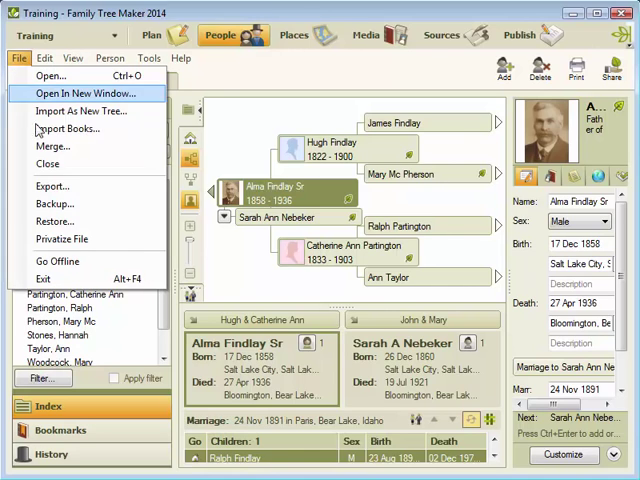
pyautogui.click(53, 186)
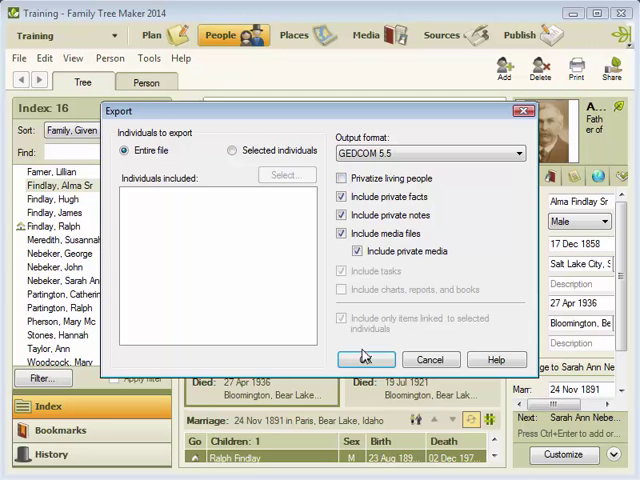
# - Accept the GEDCOM 5.5 export, set destination Other with UTF-8, and reach the save dialog
pyautogui.click(366, 359)
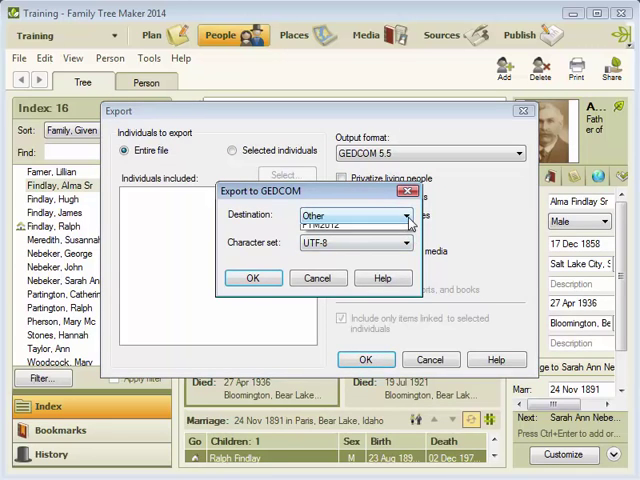
pyautogui.click(405, 216)
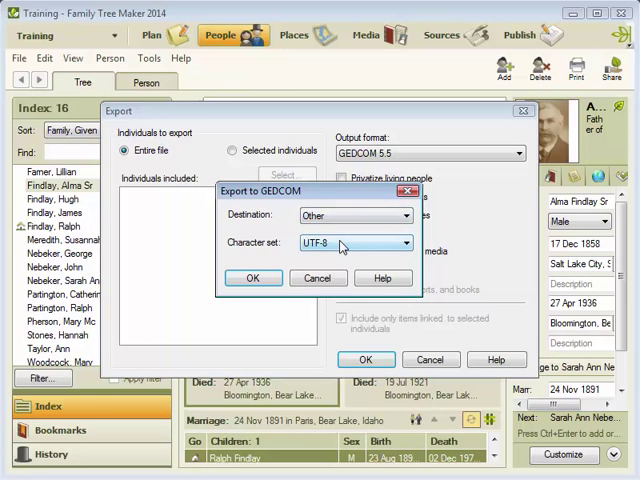
pyautogui.click(253, 278)
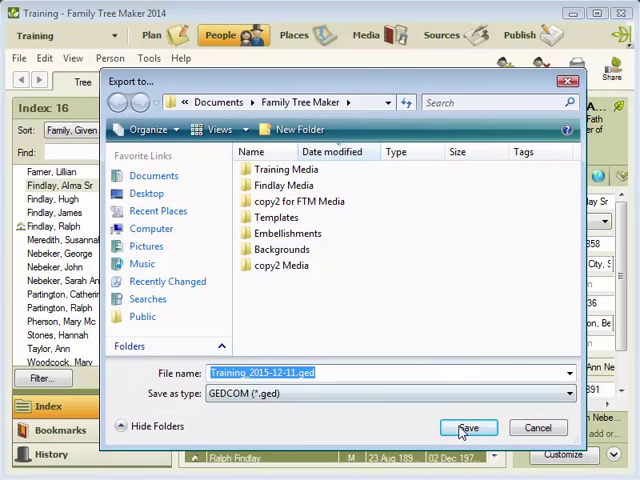
# - Save the export as Training_2015-12-11.ged and acknowledge the success message
pyautogui.click(467, 427)
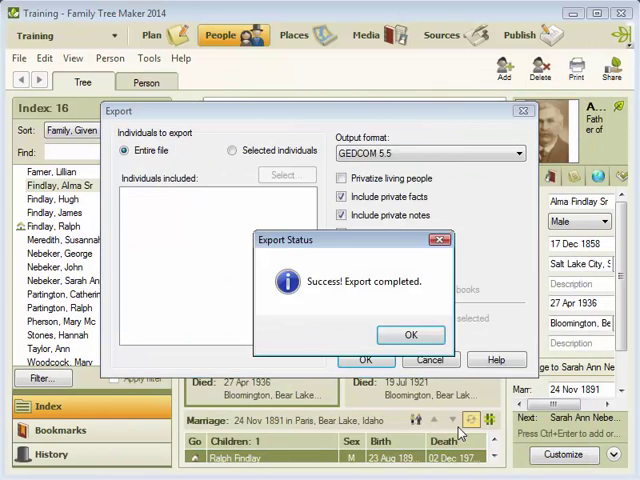
pyautogui.click(410, 334)
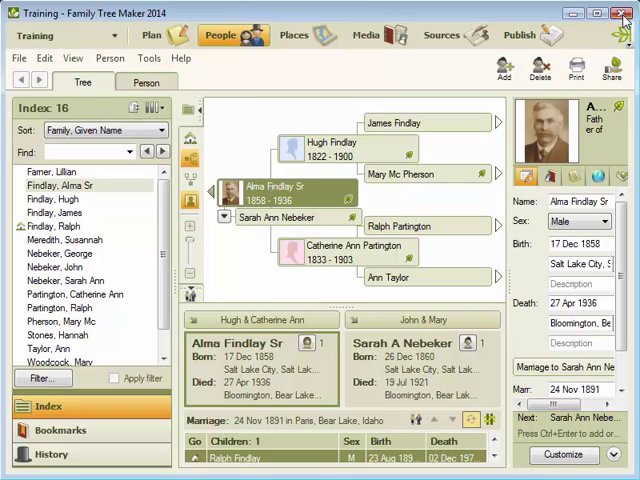
# - Close Family Tree Maker and launch Ancestral Quest from the desktop
pyautogui.click(626, 13)
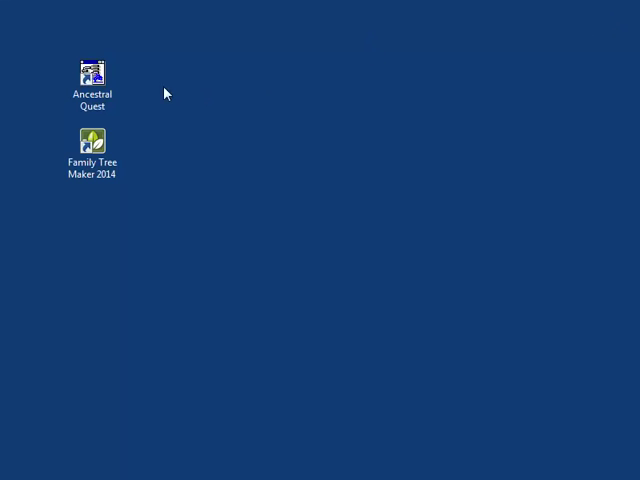
pyautogui.doubleClick(92, 72)
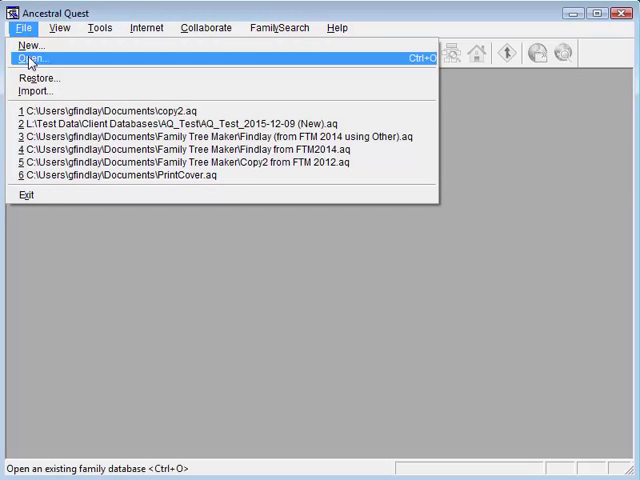
pyautogui.moveTo(32, 45)
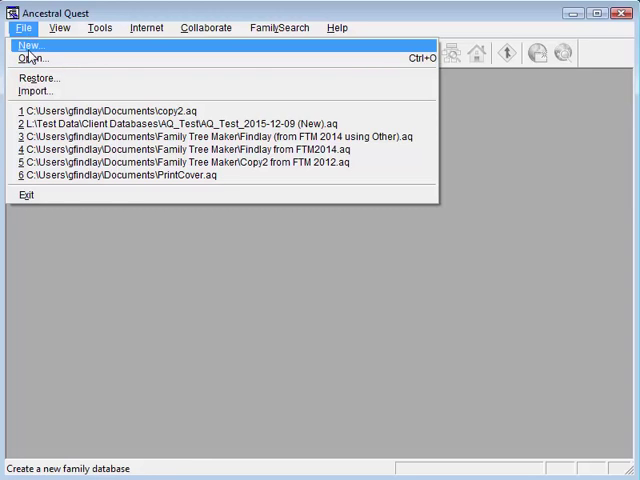
pyautogui.moveTo(35, 89)
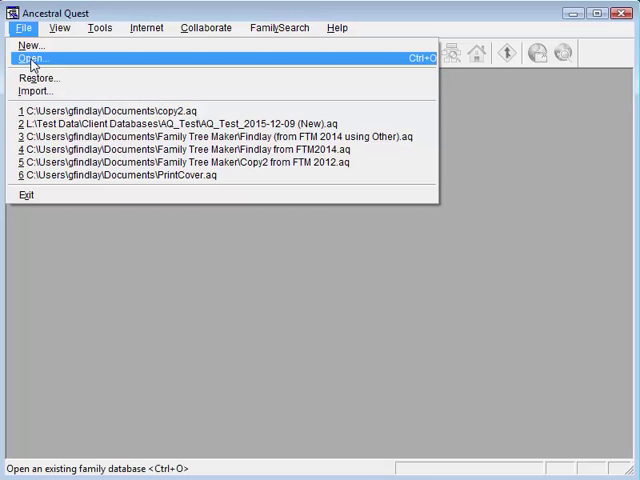
# - In Open Family Database, browse Documents > Family Tree Maker to select Training_2015-12-11.ged
pyautogui.click(35, 58)
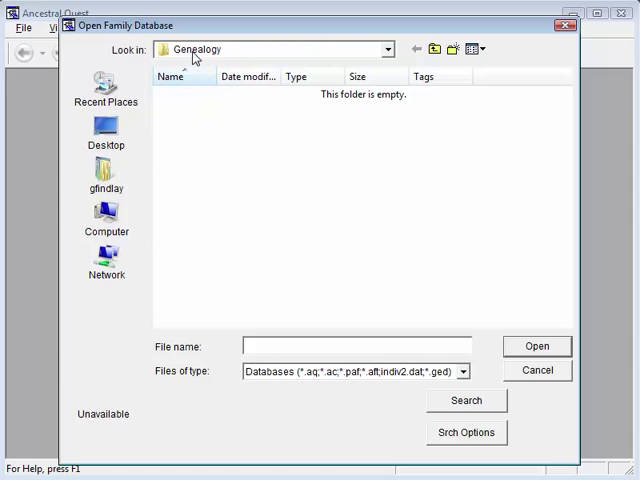
pyautogui.moveTo(392, 52)
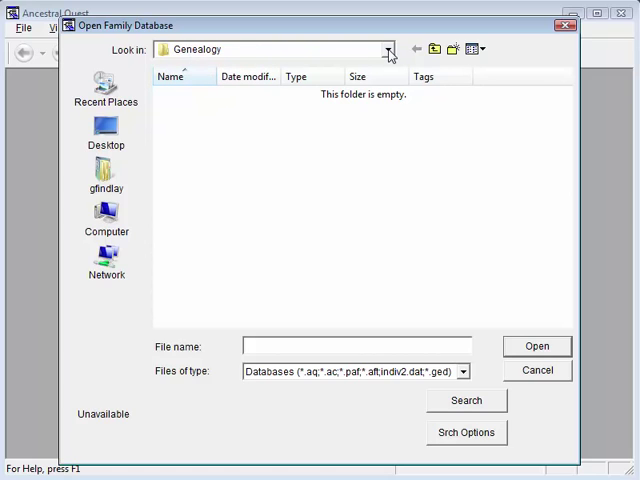
pyautogui.click(388, 49)
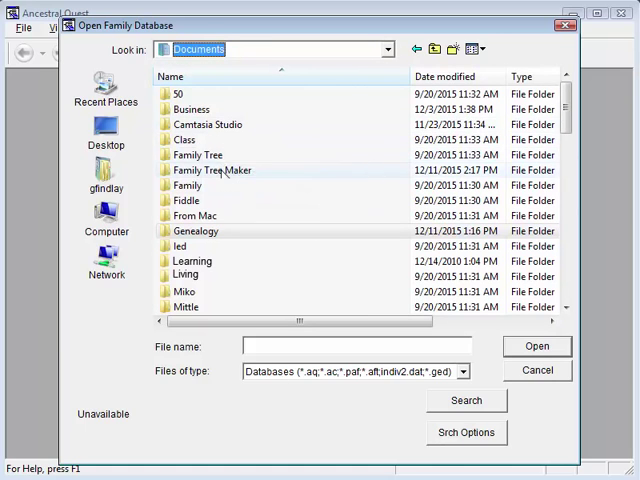
pyautogui.doubleClick(211, 170)
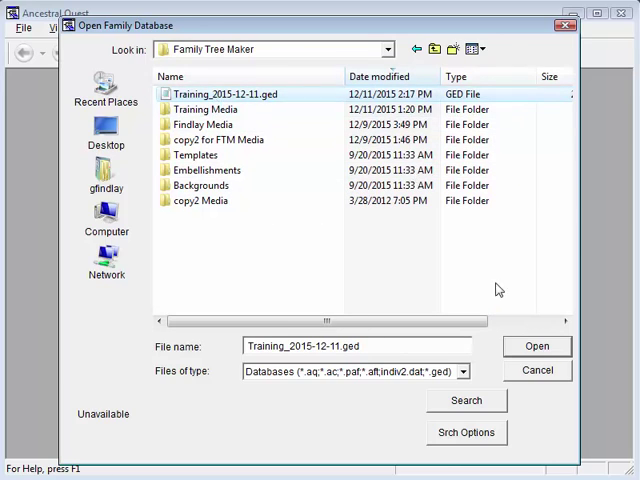
# - Open Training_2015-12-11.ged and confirm importing it into a new file
pyautogui.click(537, 346)
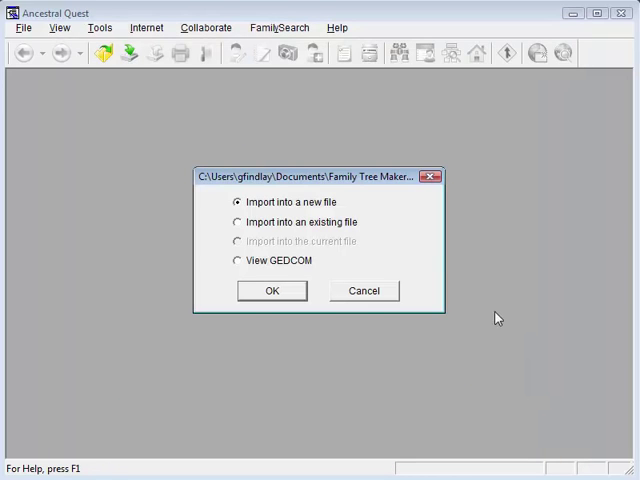
pyautogui.moveTo(283, 222)
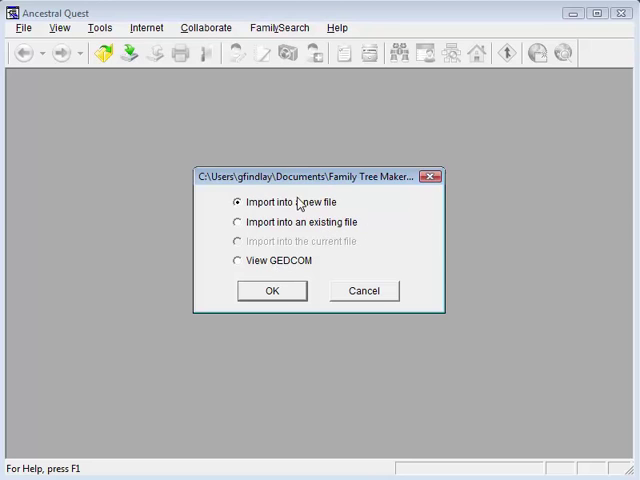
pyautogui.click(271, 290)
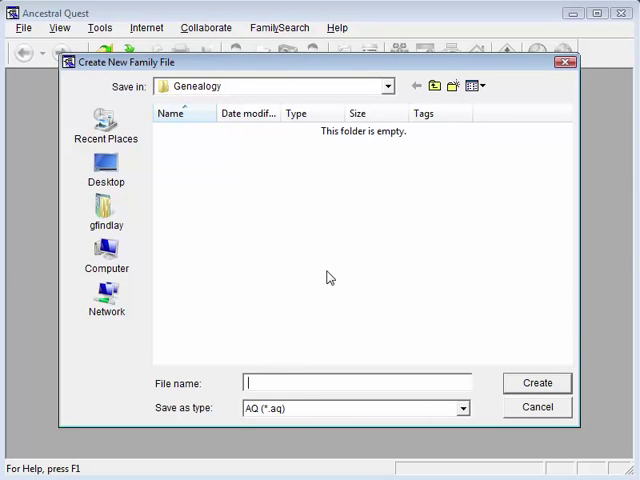
# - Create the new family file Tutorial.aq in Genealogy
pyautogui.write('Tutorial')
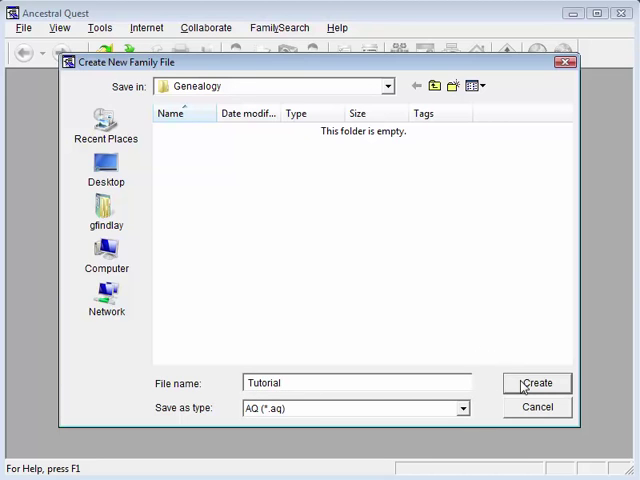
pyautogui.click(537, 383)
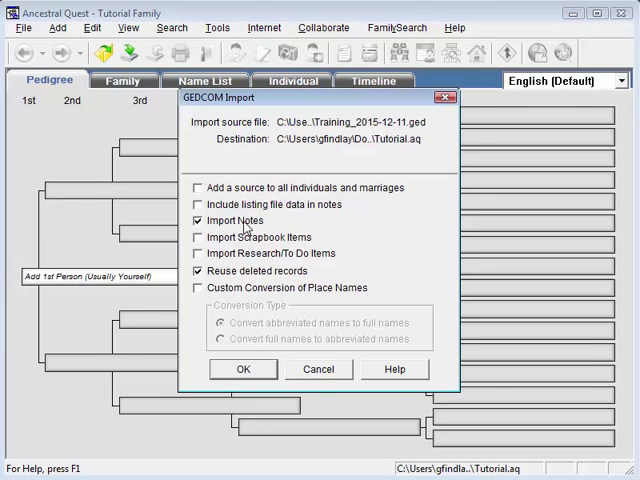
# - Turn on Import Scrapbook Items and Reuse deleted records in GEDCOM Import
pyautogui.click(199, 237)
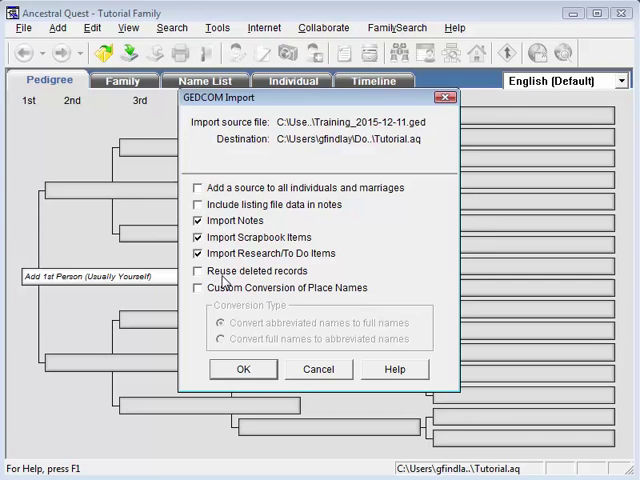
pyautogui.click(198, 270)
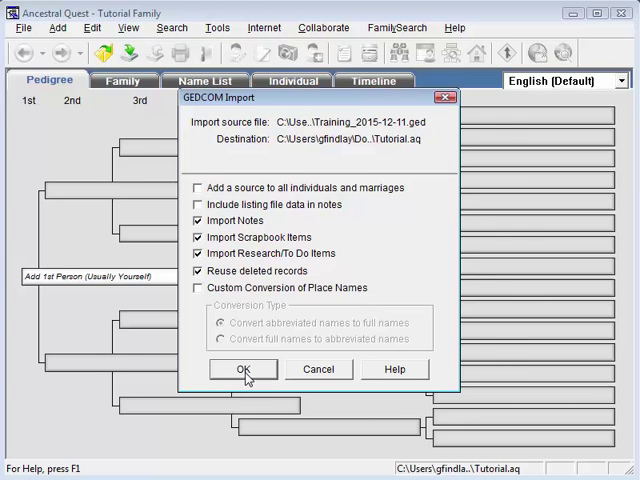
# - Import the 16 individuals and 8 marriages, skipping the listing file
pyautogui.click(241, 369)
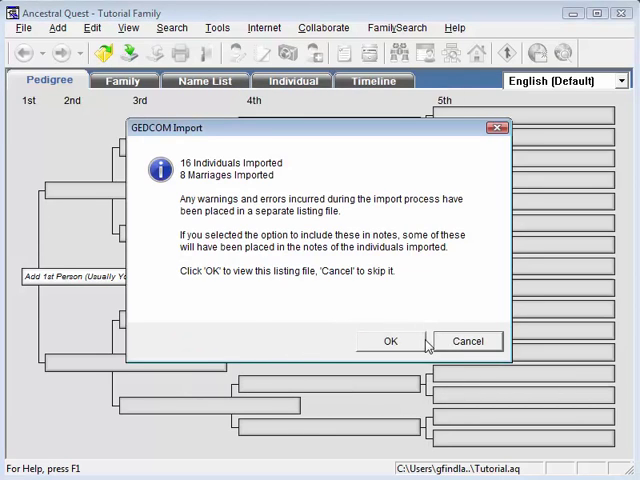
pyautogui.click(467, 341)
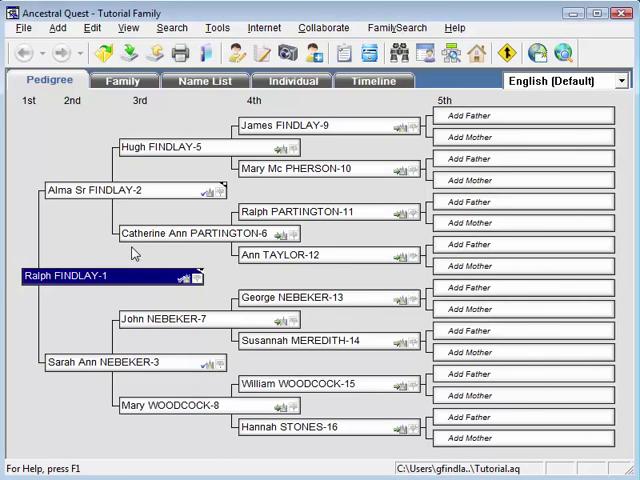